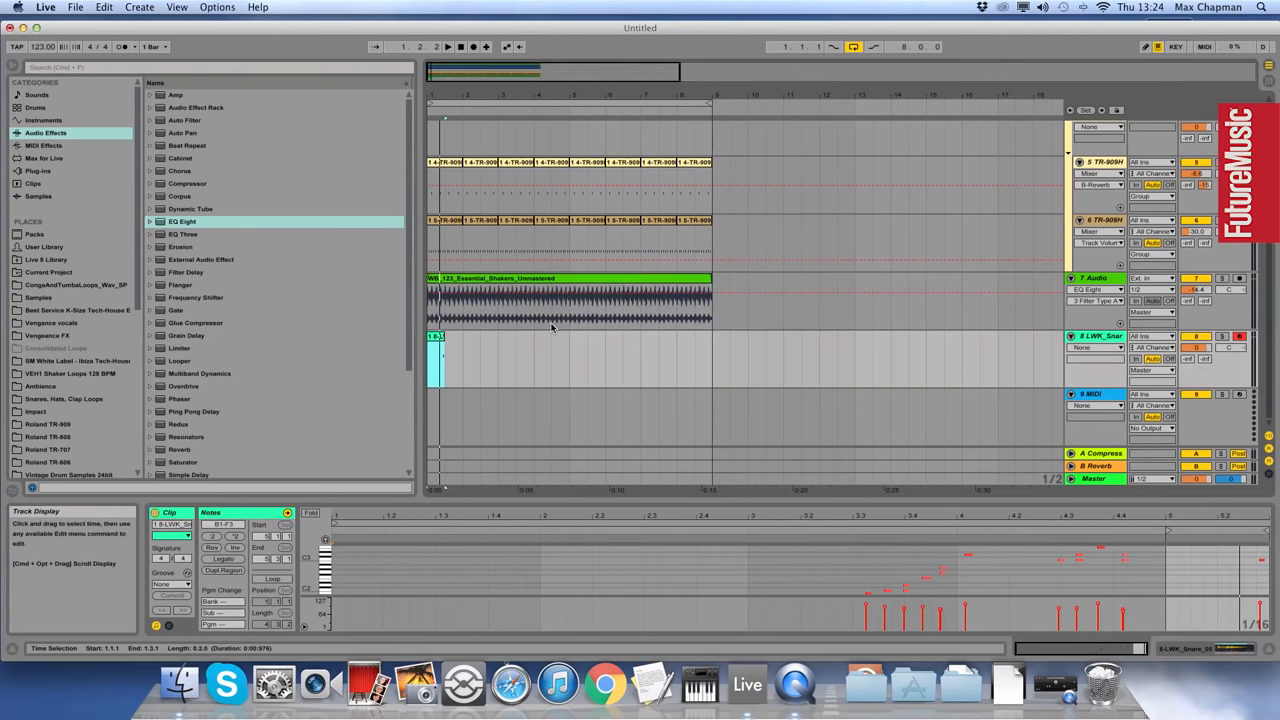
- Open the consolidated swung snare clip on LWK_Snare in Clip View
double_click(436, 337)
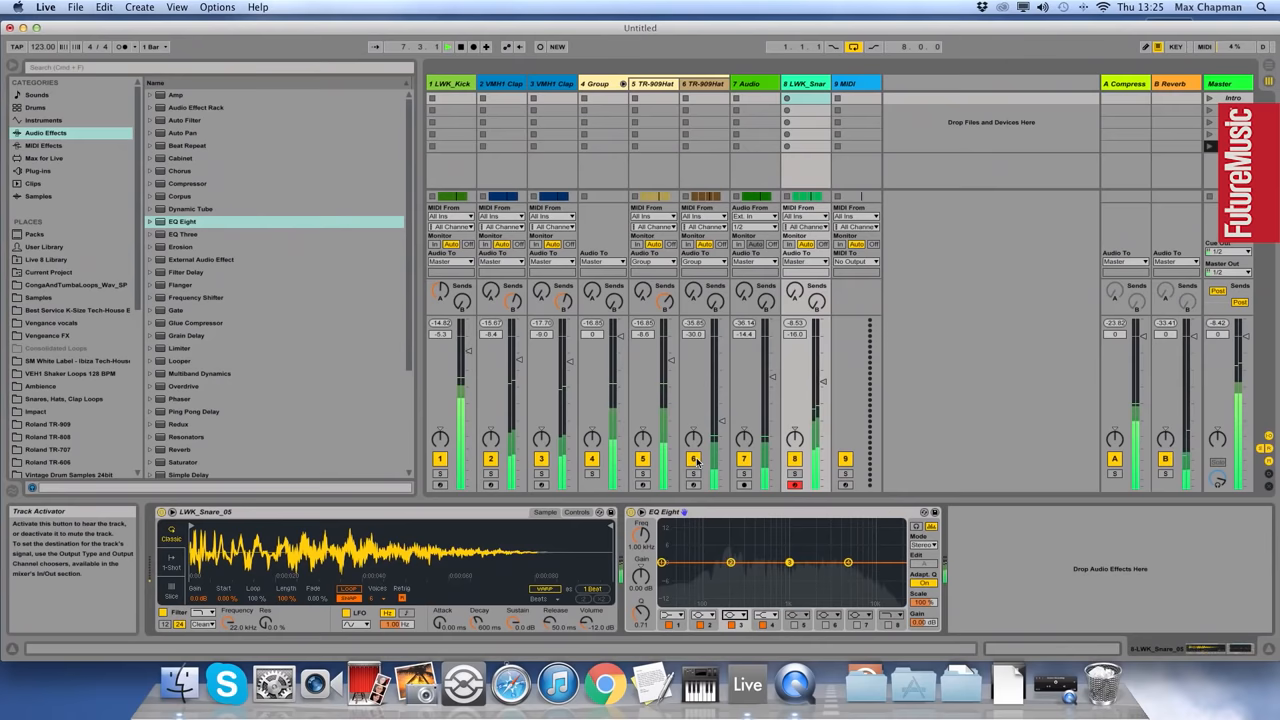
- Set EQ Eight band 1 high-pass near 200 Hz and a resonant peak near 776 Hz
drag(730, 562, 730, 573)
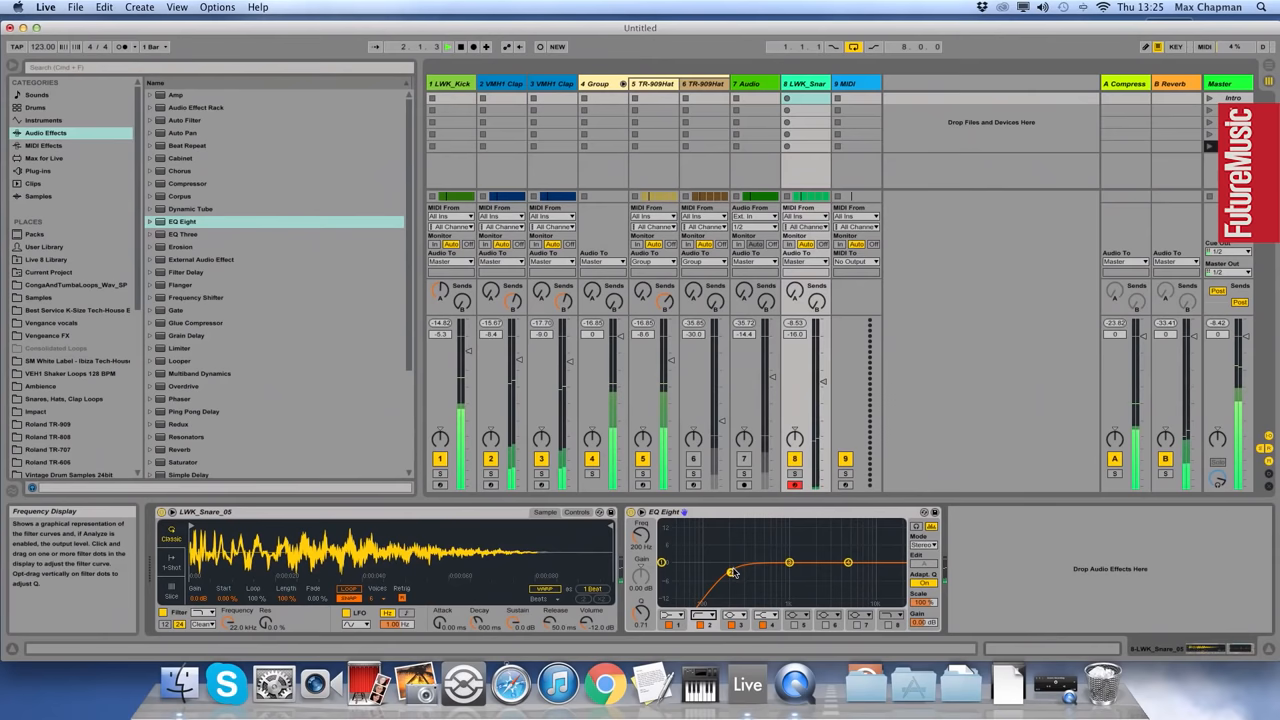
drag(730, 573, 780, 533)
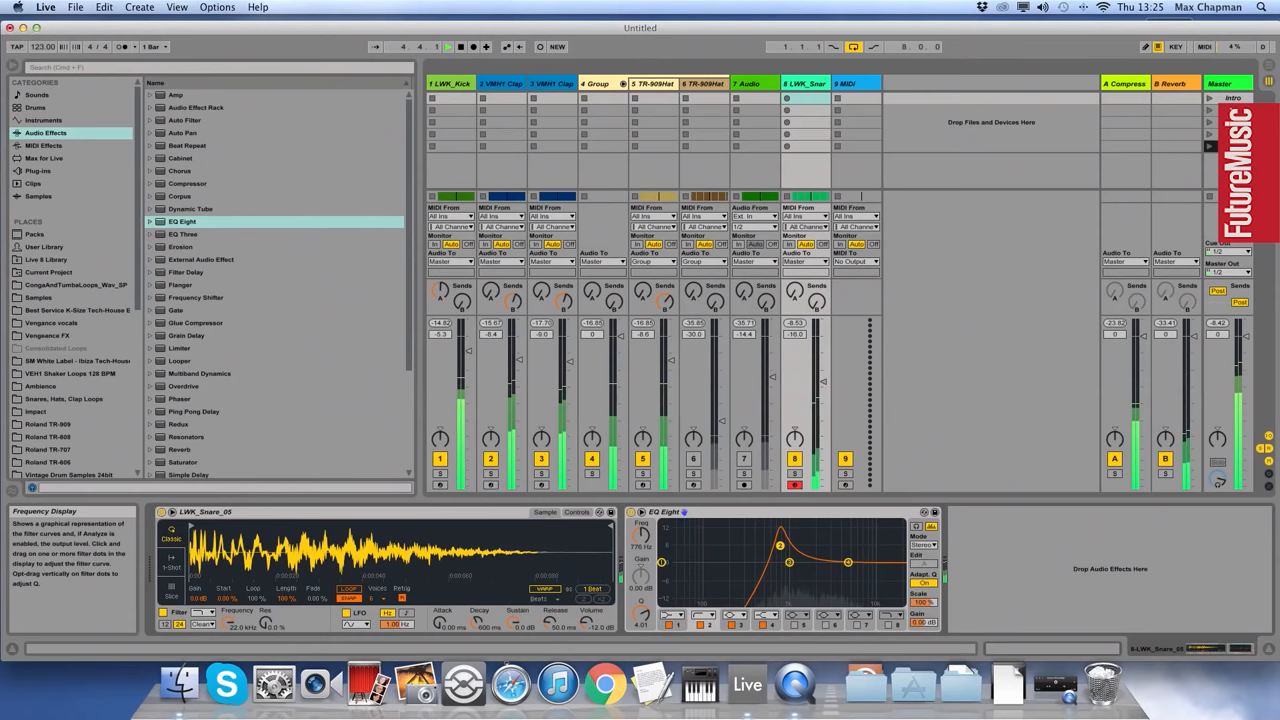